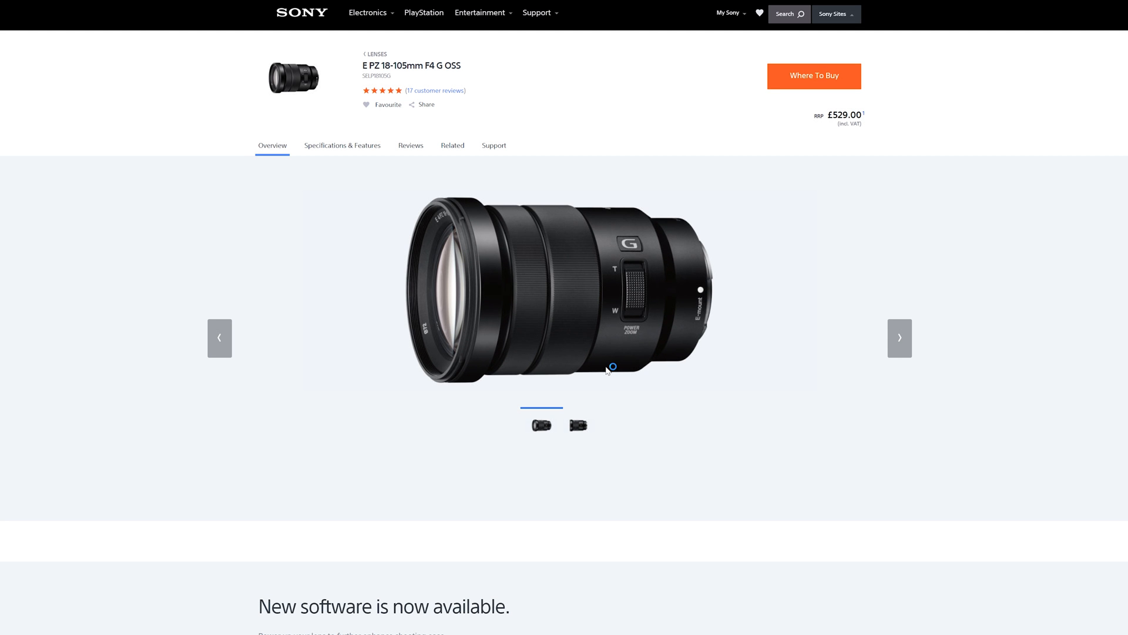
mouse_move(607, 371)
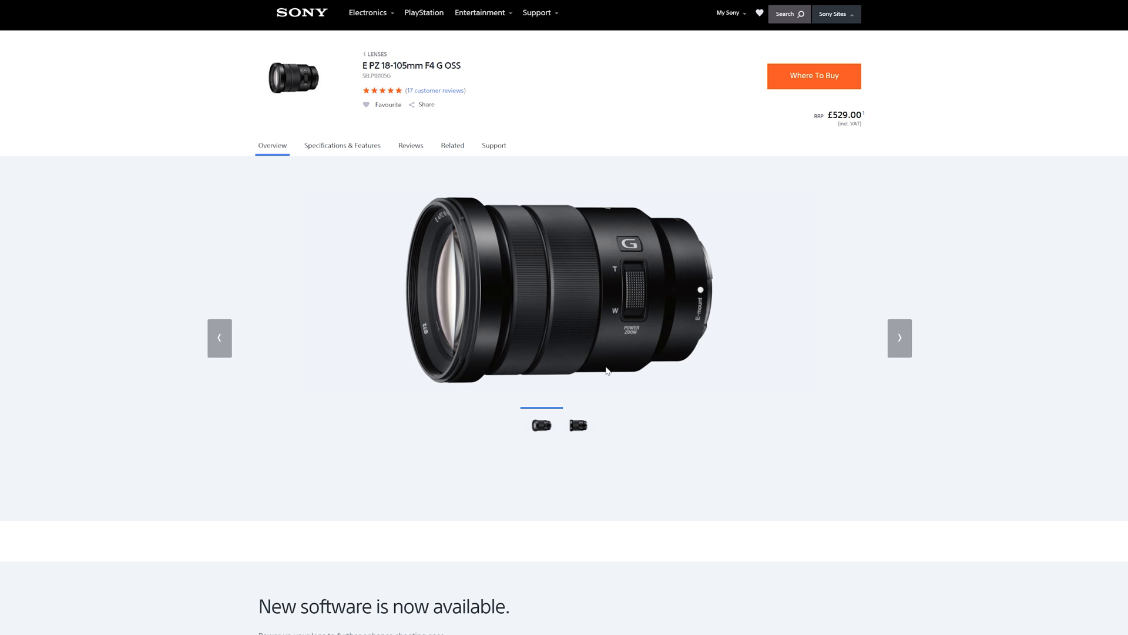
mouse_move(585, 319)
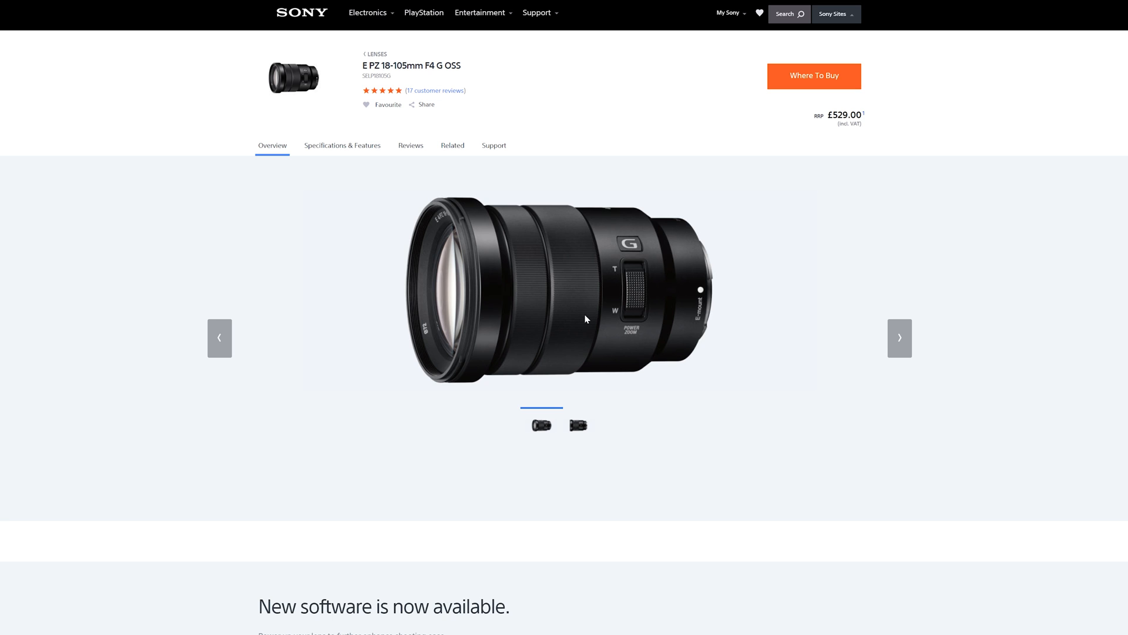
scroll("down", 3)
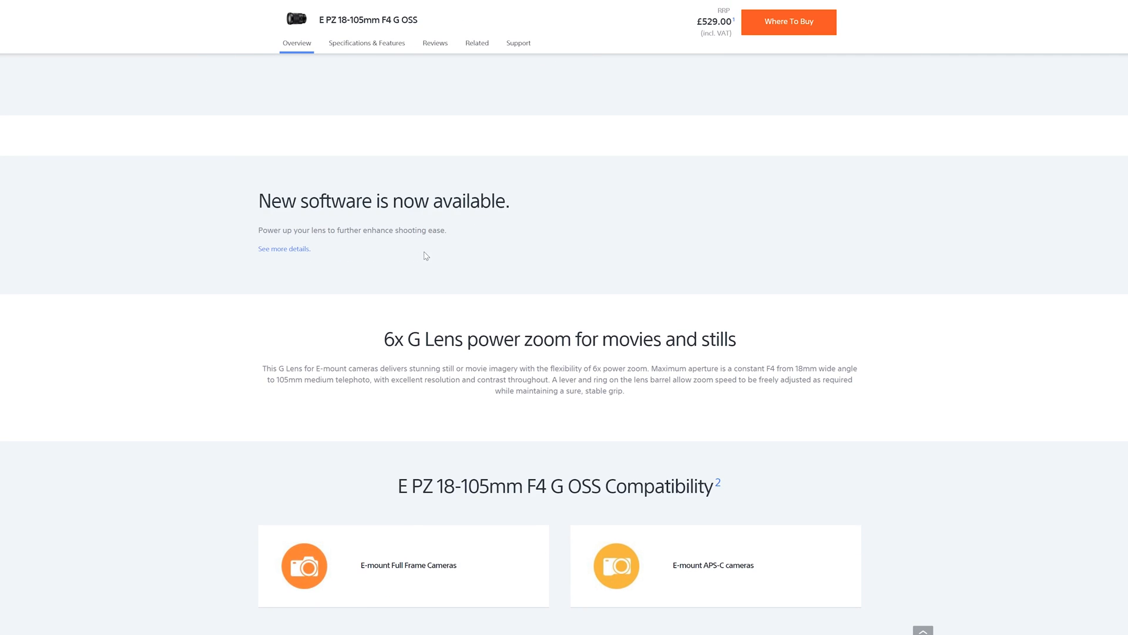
mouse_move(423, 260)
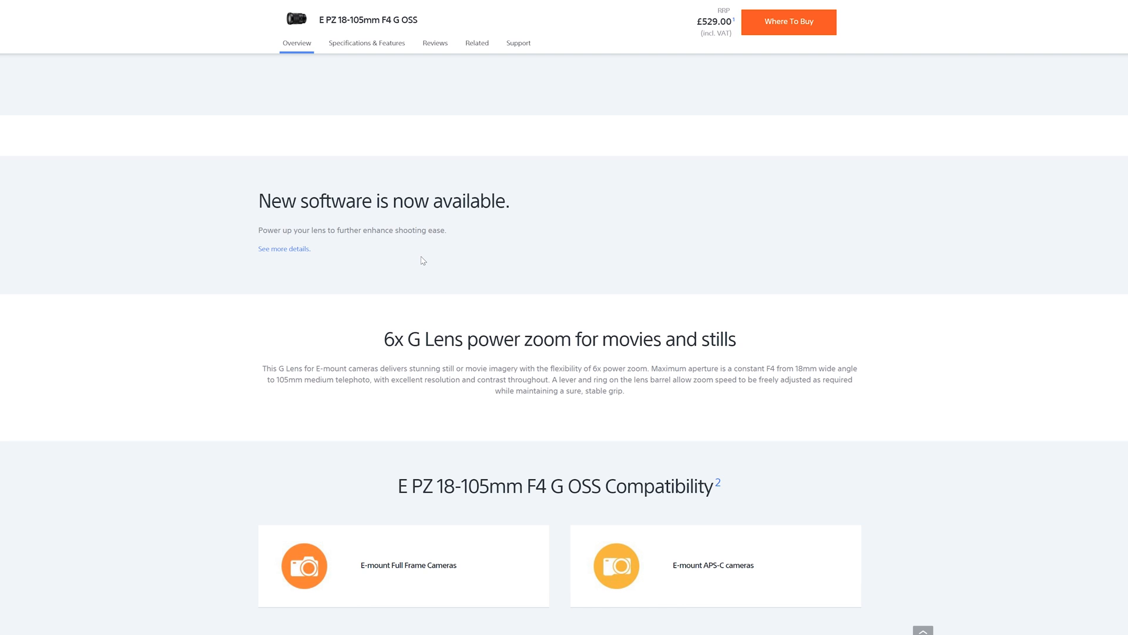
mouse_move(363, 259)
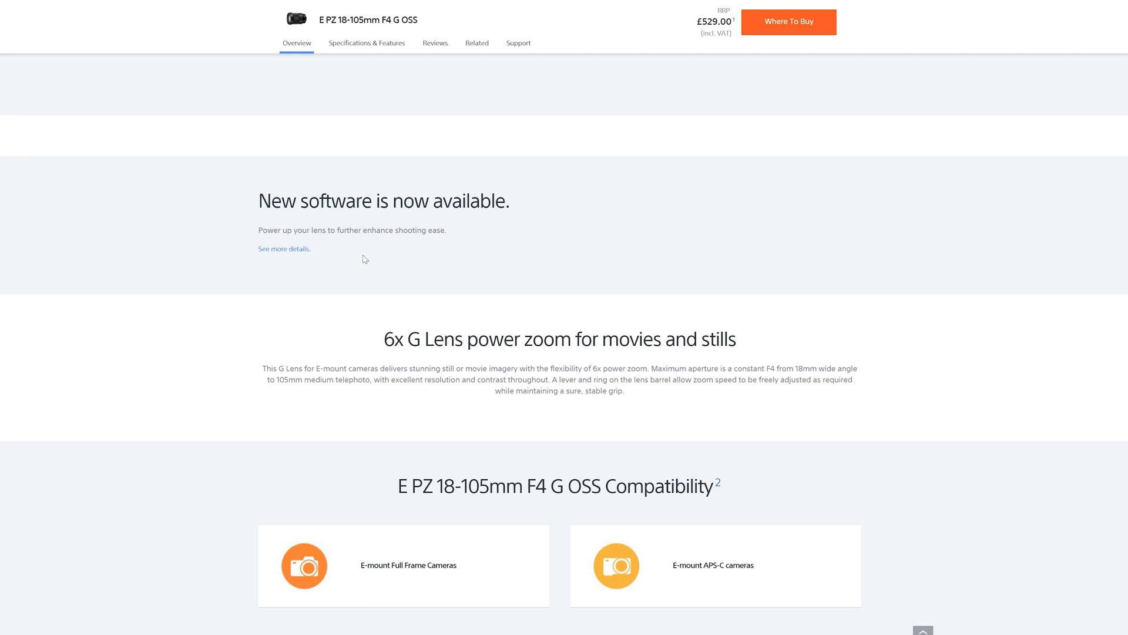
mouse_move(377, 260)
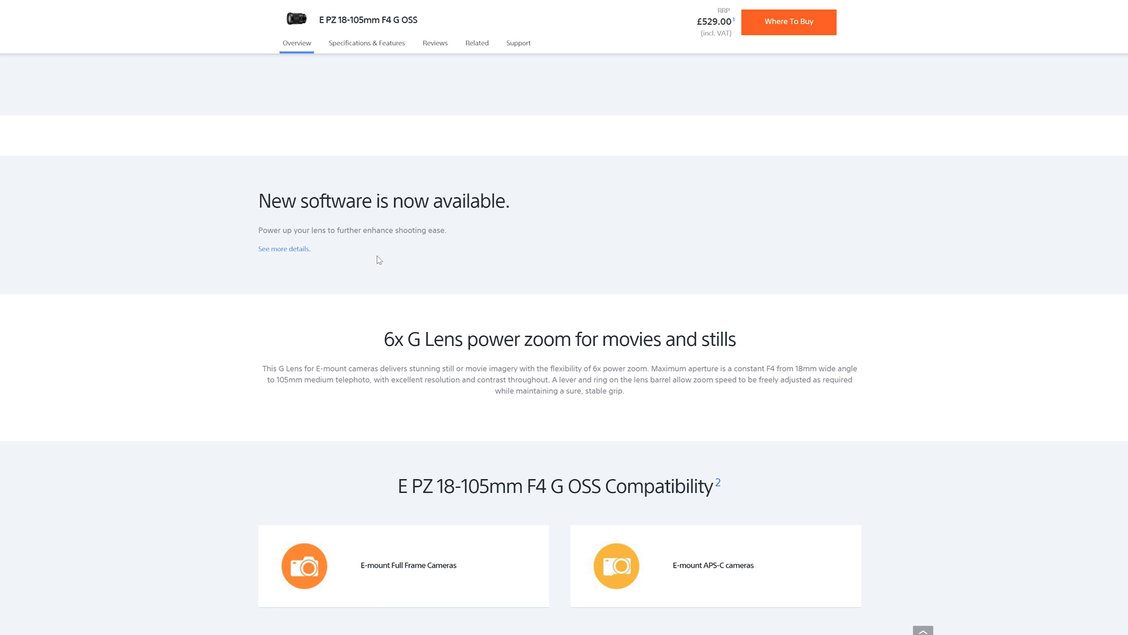
mouse_move(391, 257)
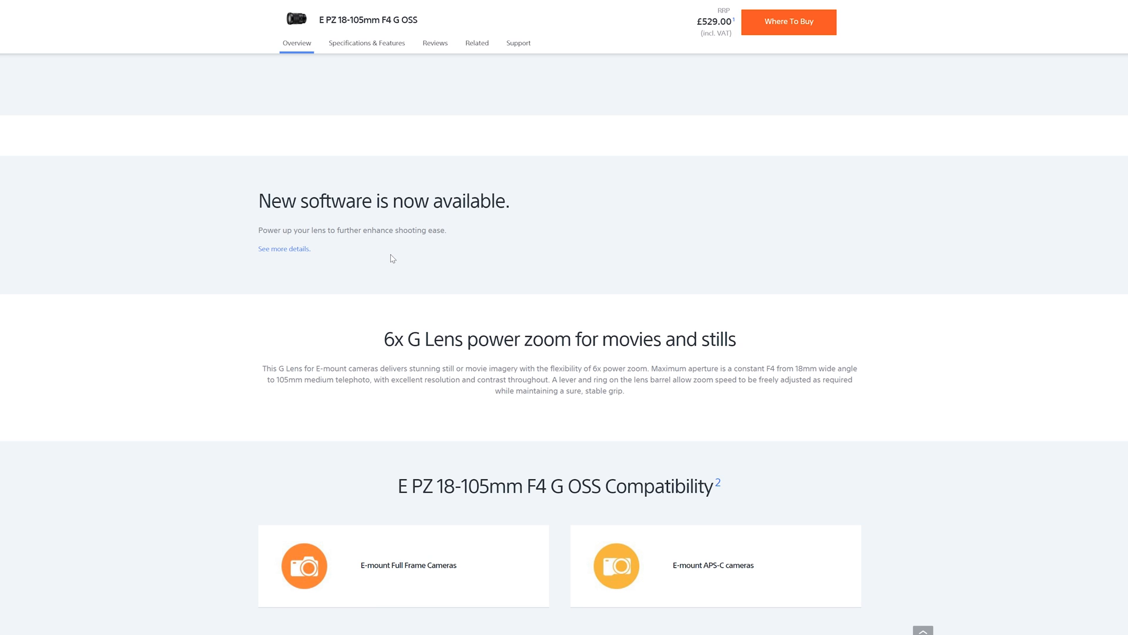
mouse_move(477, 208)
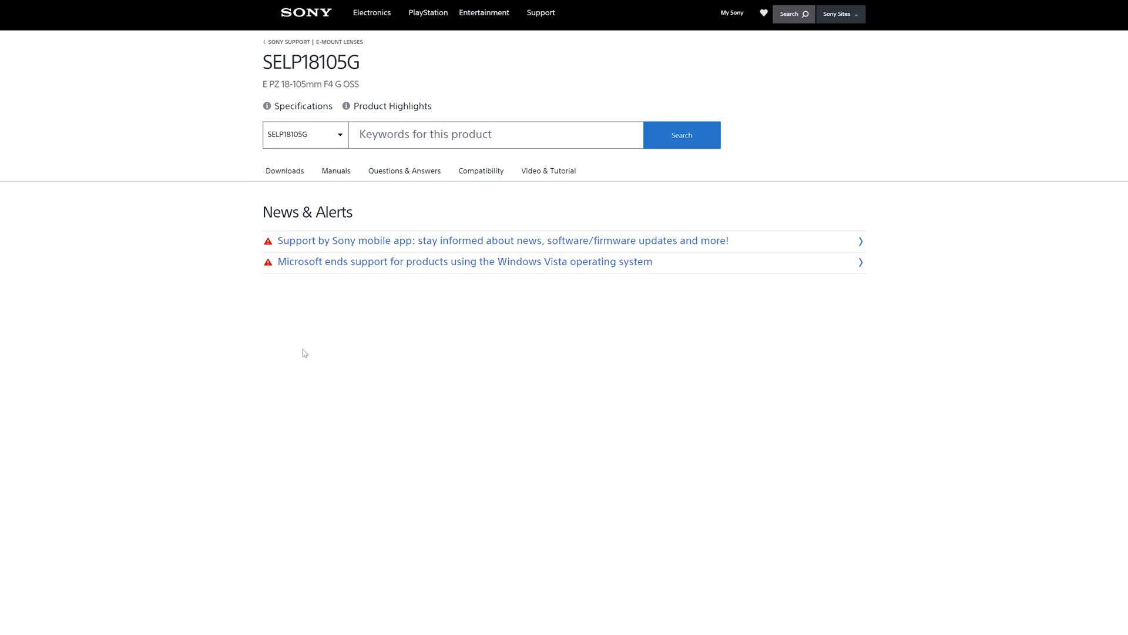
scroll("down", 3)
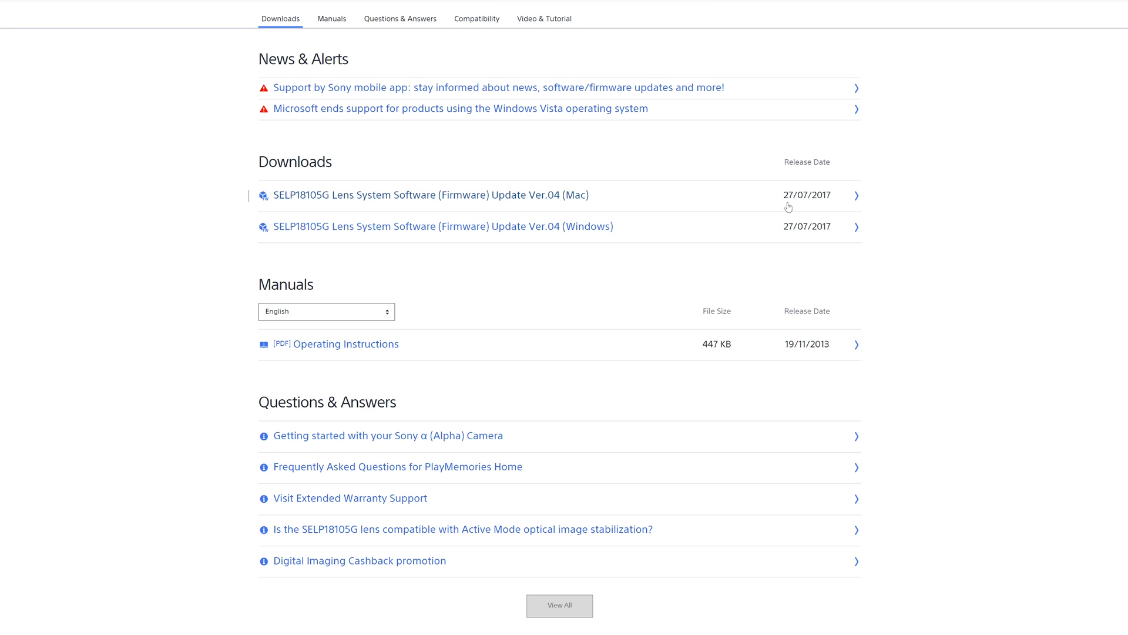
mouse_move(832, 206)
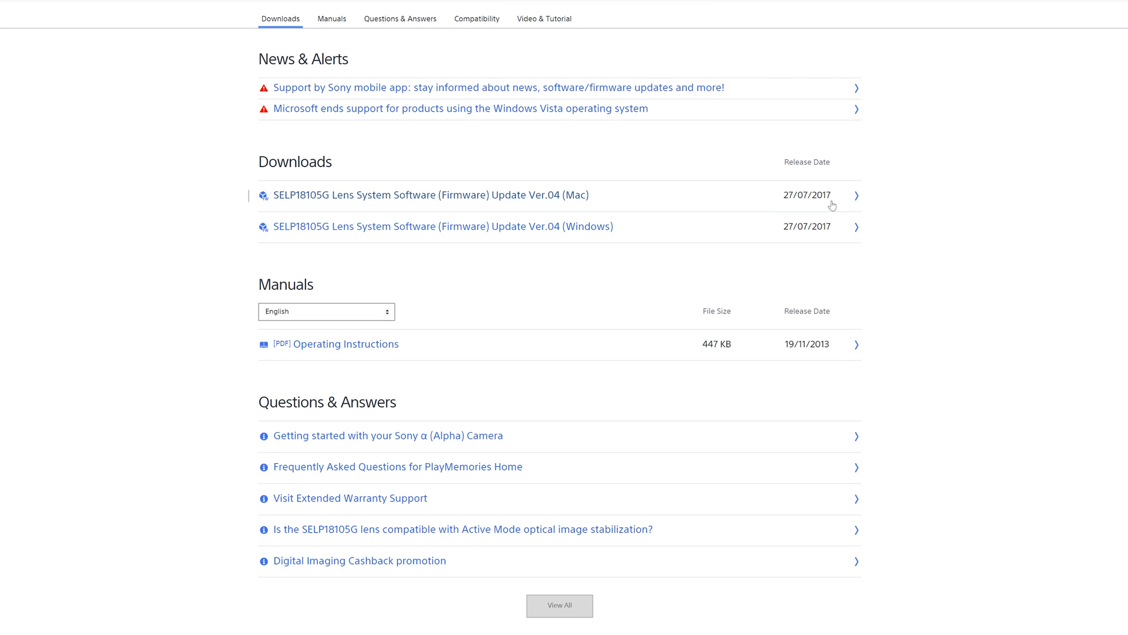
mouse_move(378, 196)
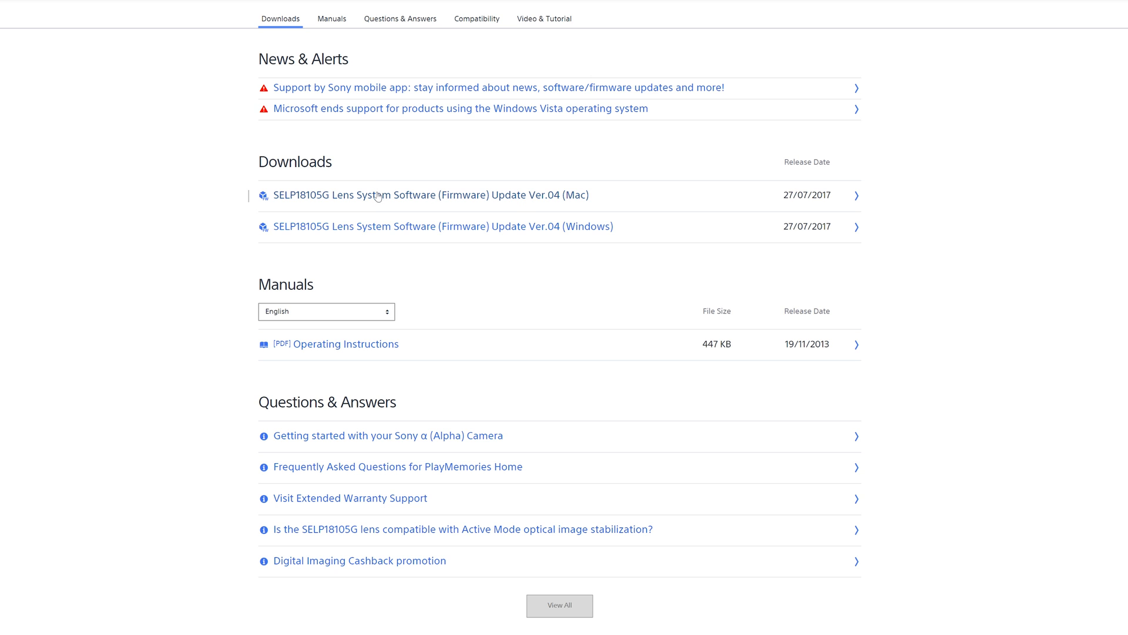
mouse_move(381, 229)
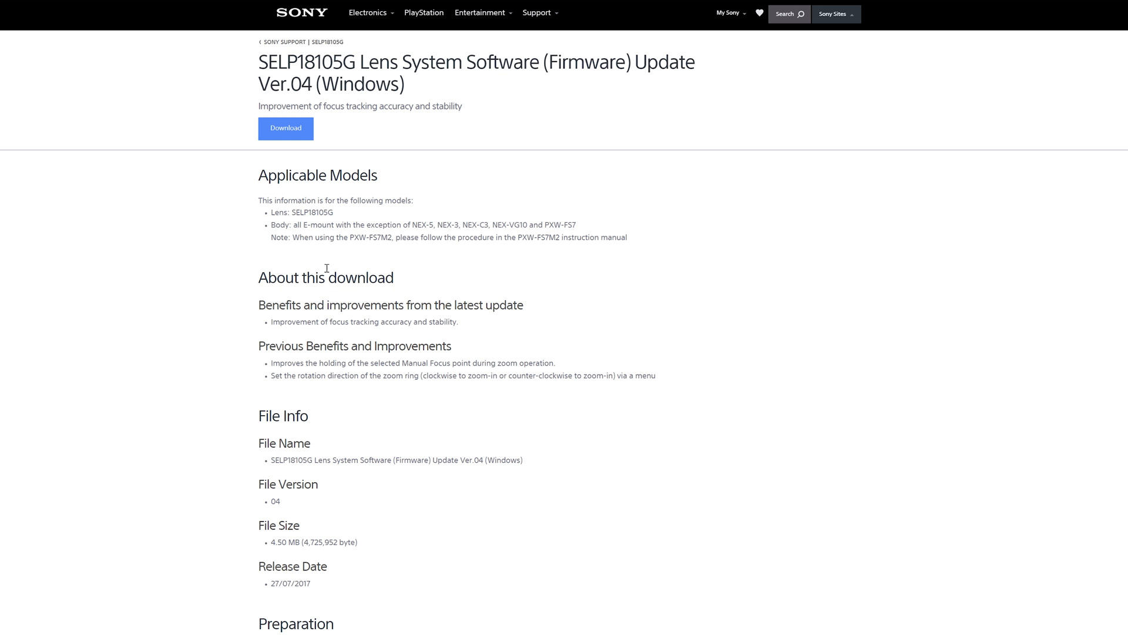
mouse_move(558, 234)
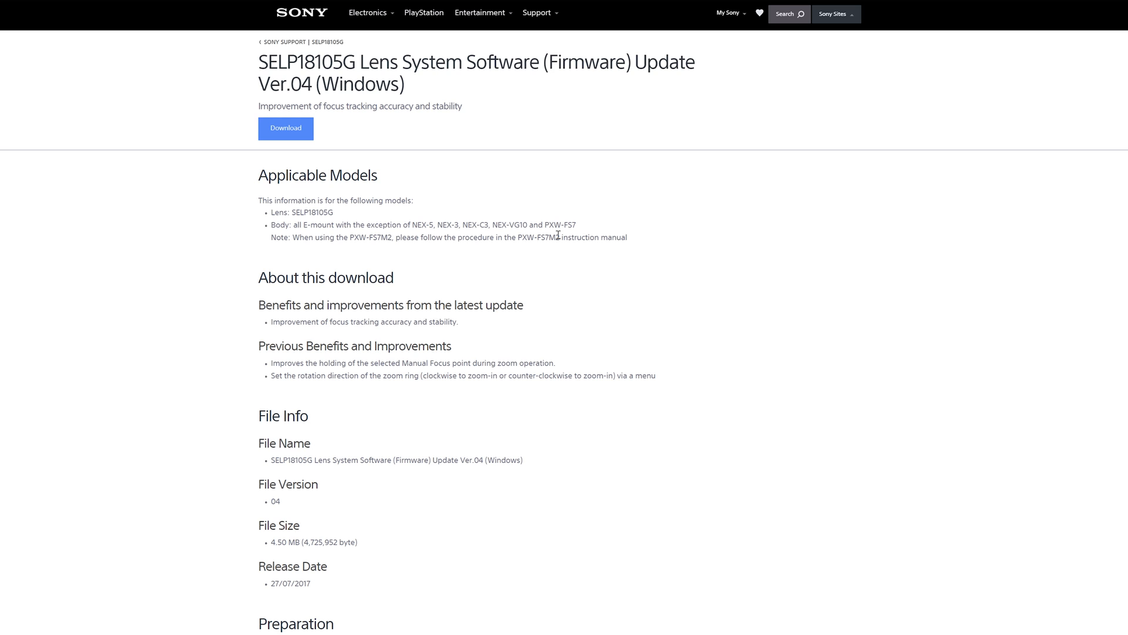
mouse_move(442, 224)
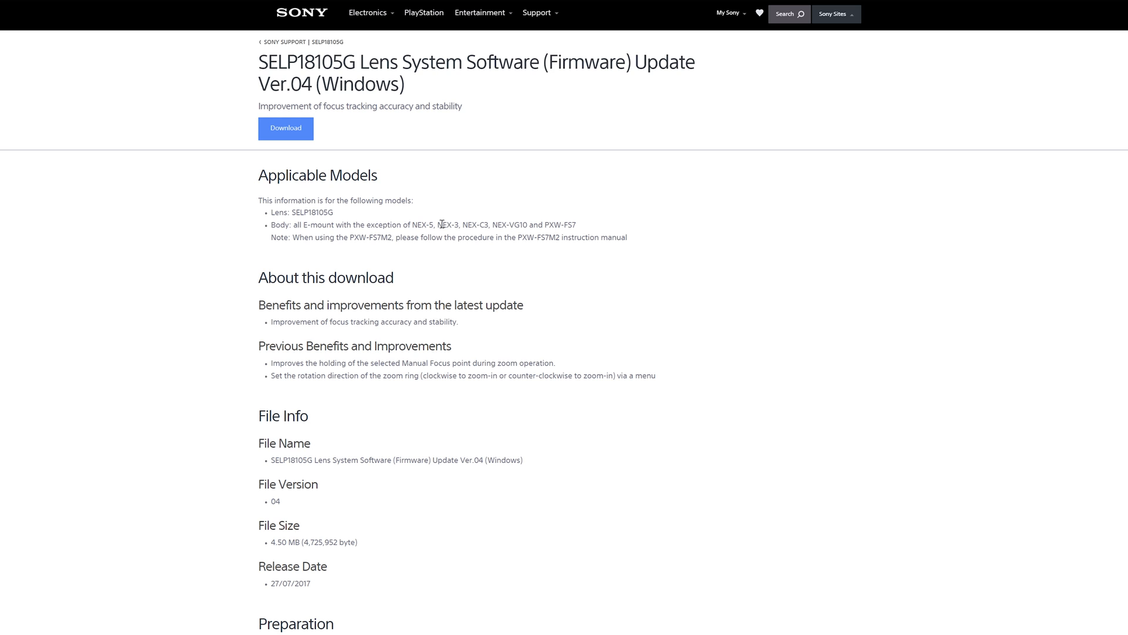
mouse_move(349, 321)
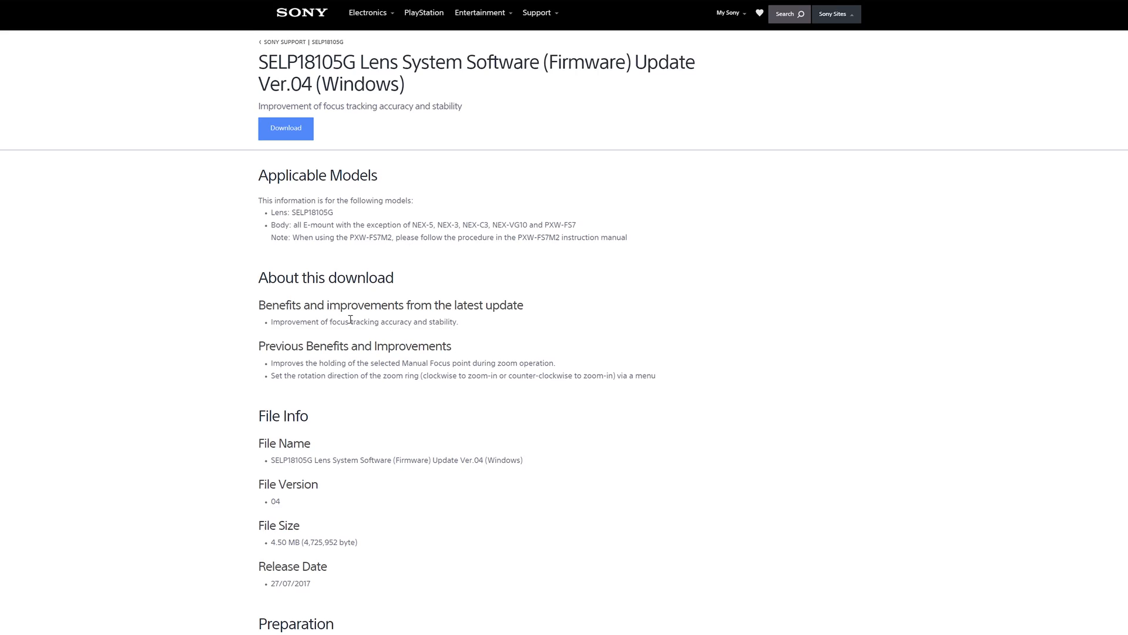
scroll("down", 3)
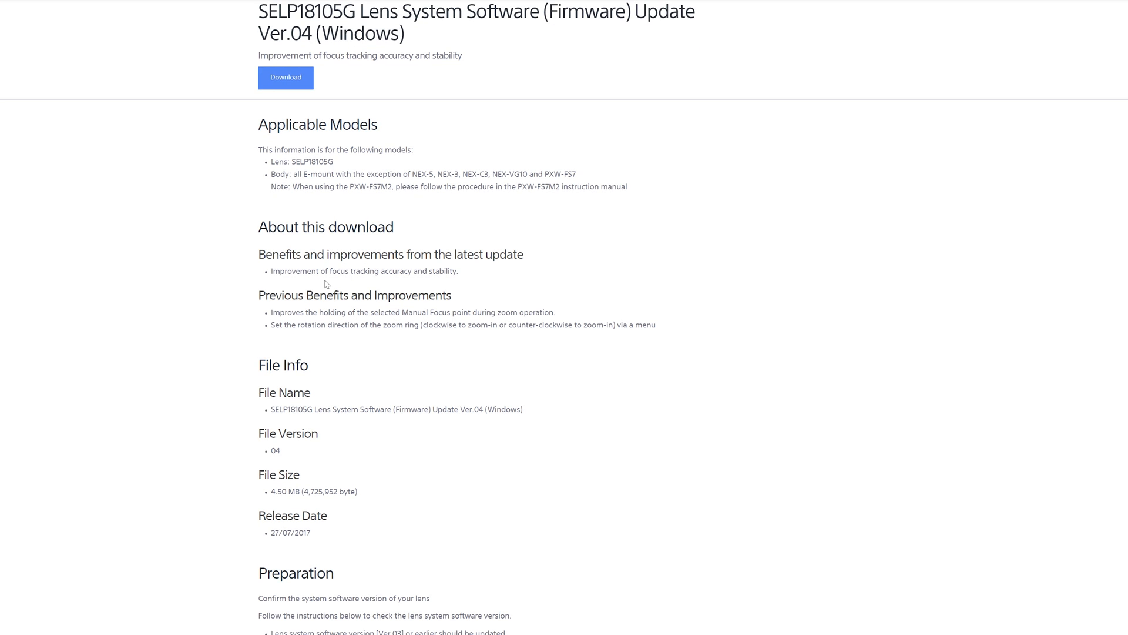
mouse_move(403, 283)
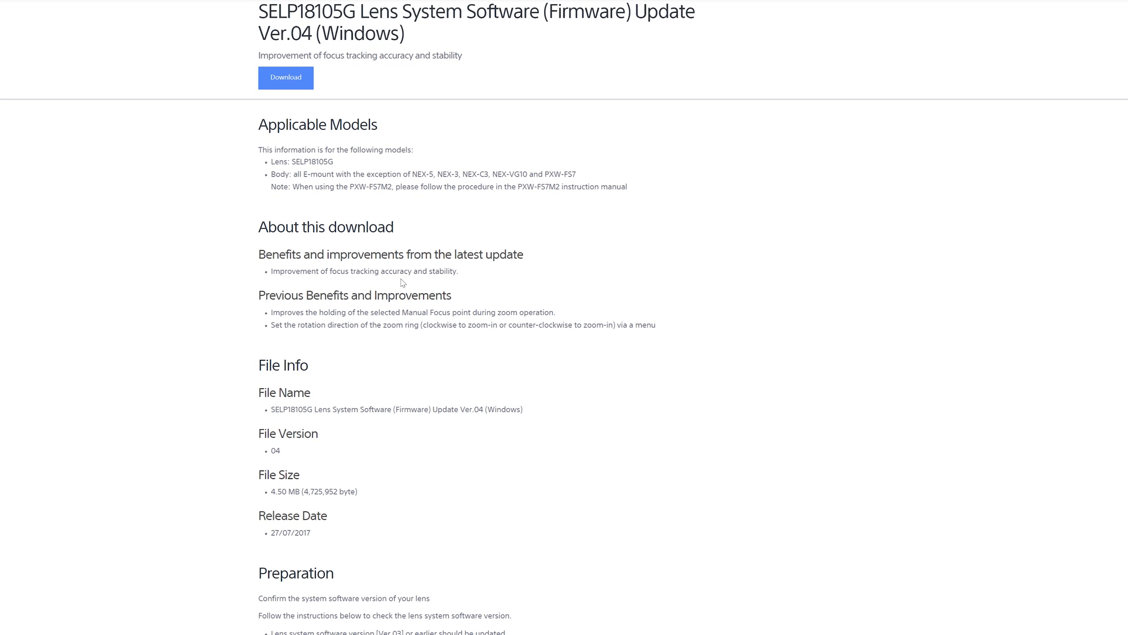
mouse_move(326, 333)
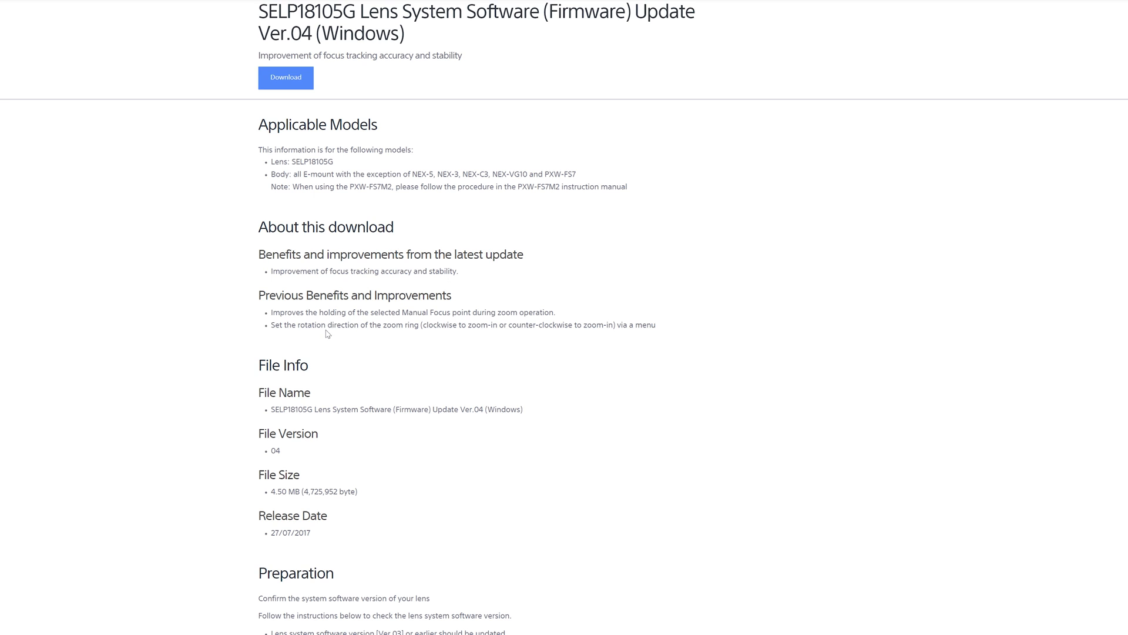
mouse_move(360, 323)
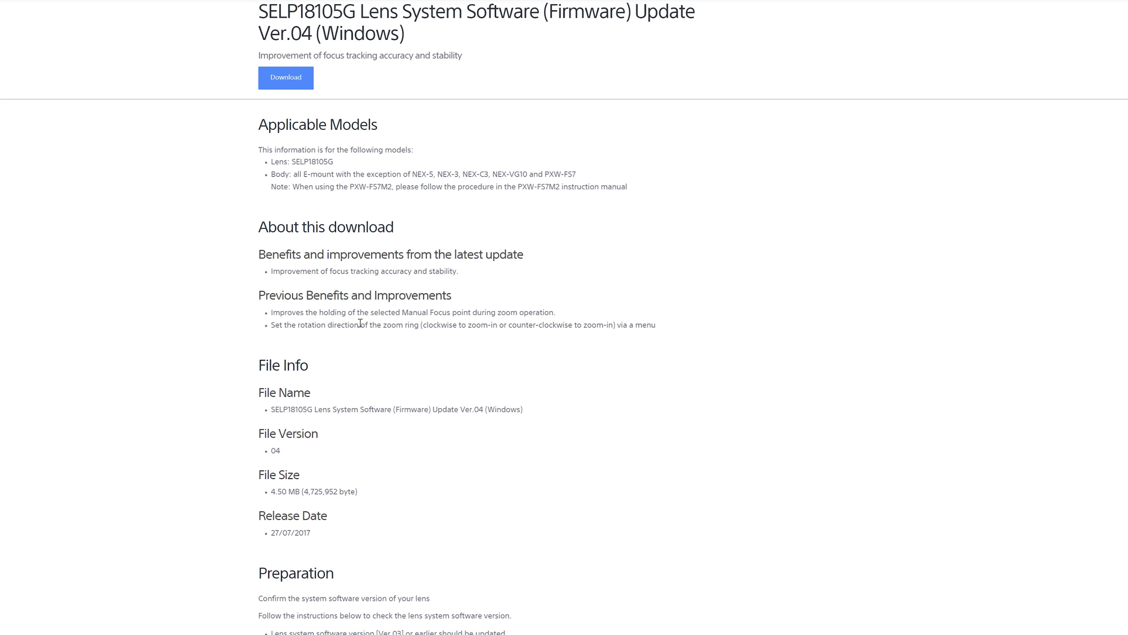
mouse_move(496, 324)
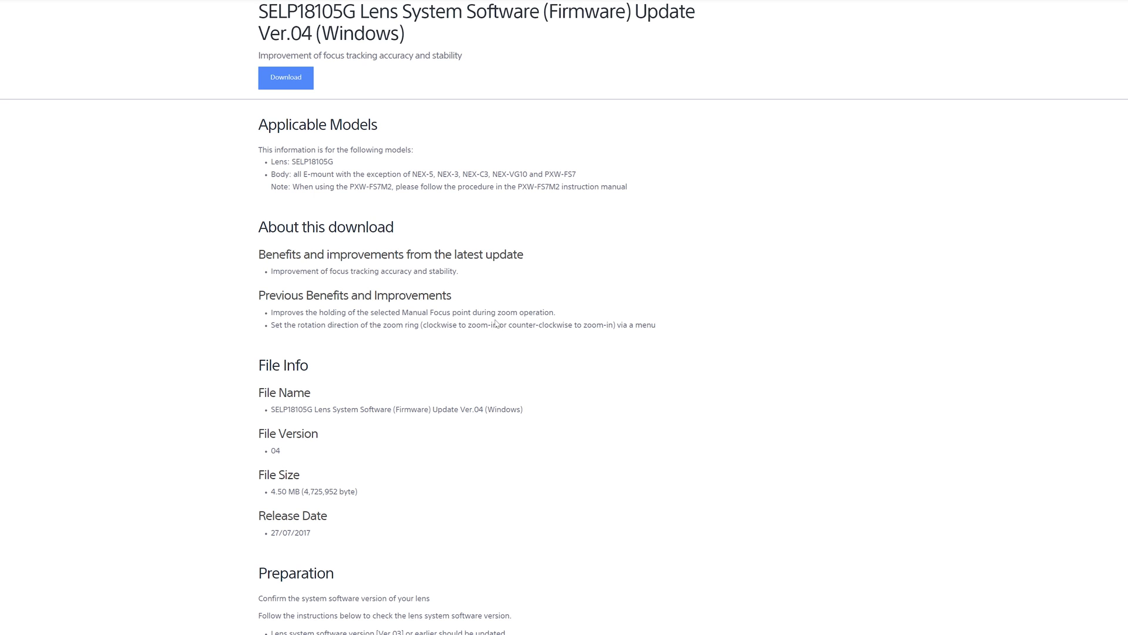
mouse_move(332, 340)
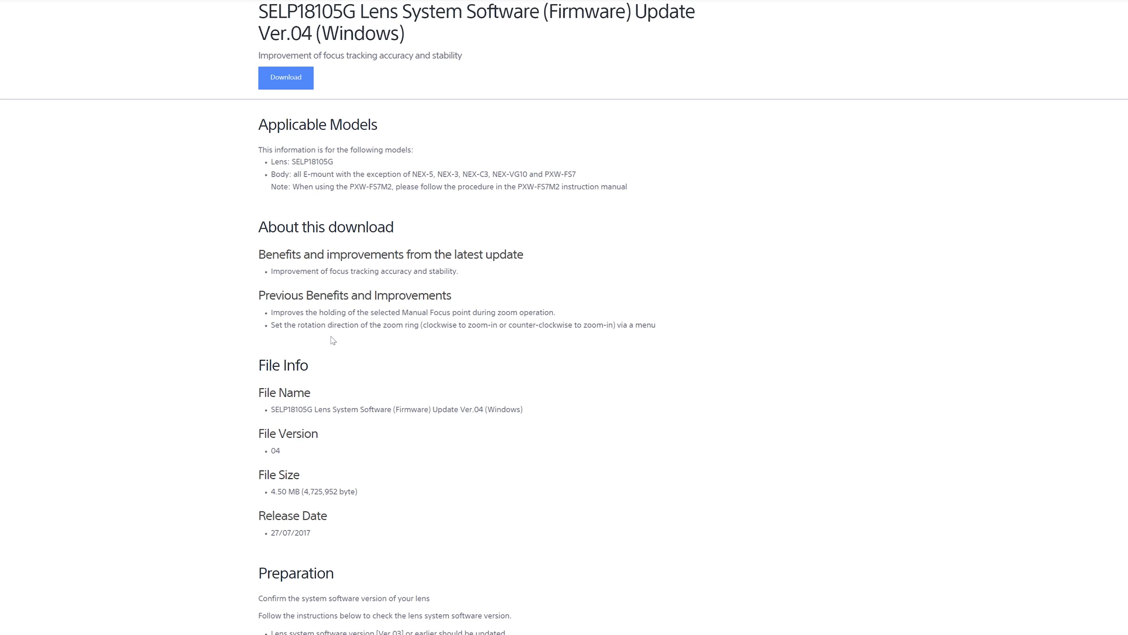
mouse_move(461, 339)
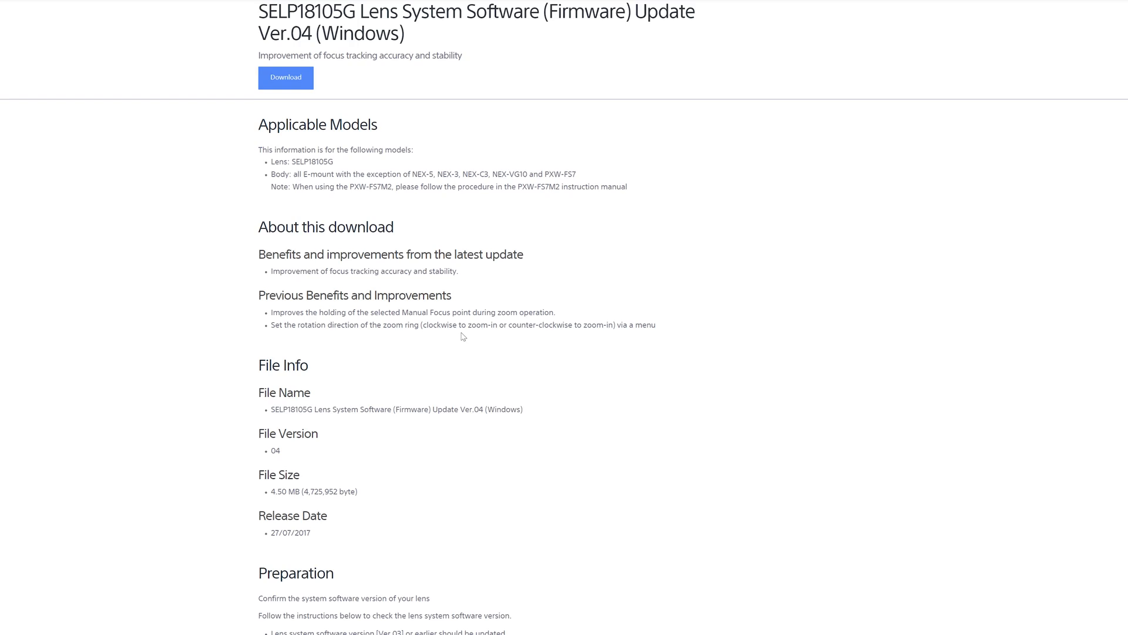
scroll("down", 3)
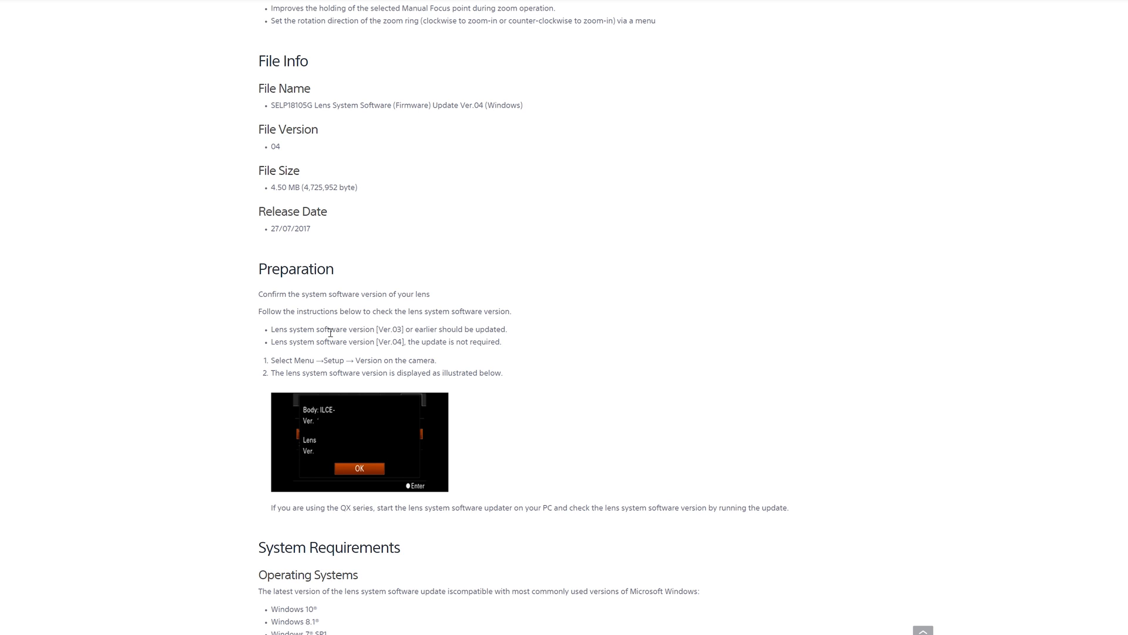
scroll("down", 3)
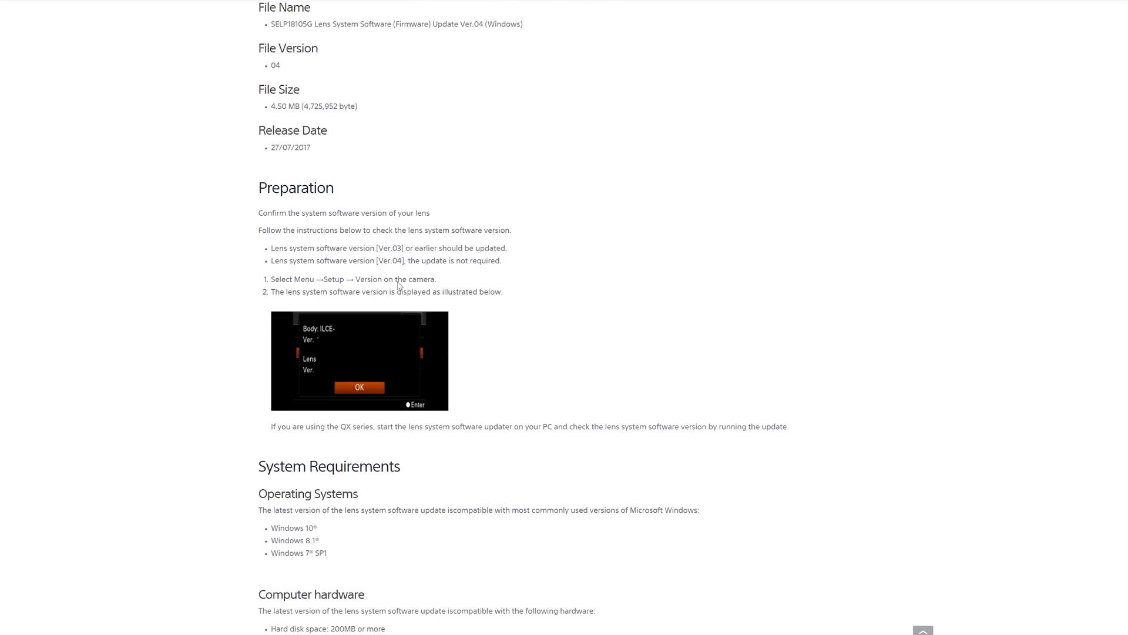
scroll("down", 3)
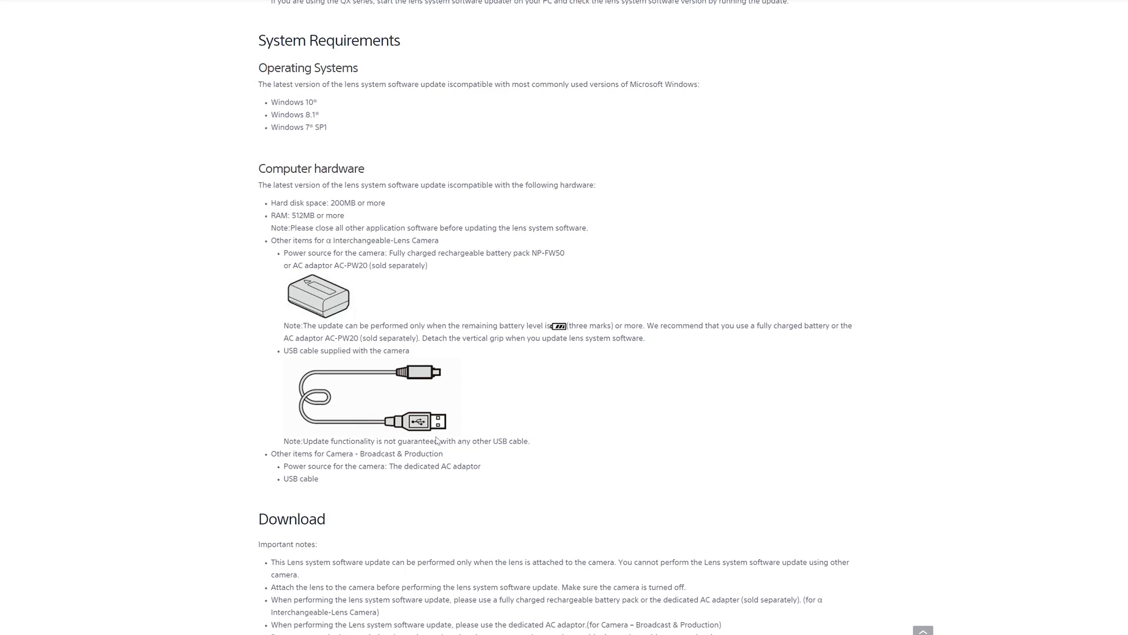
scroll("down", 3)
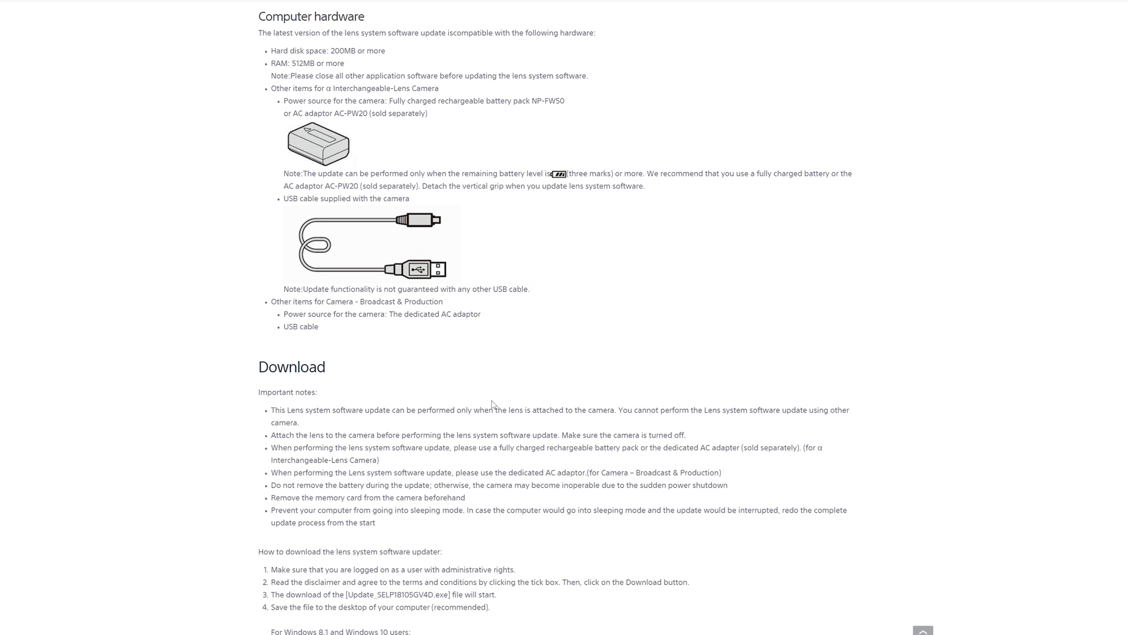
scroll("down", 3)
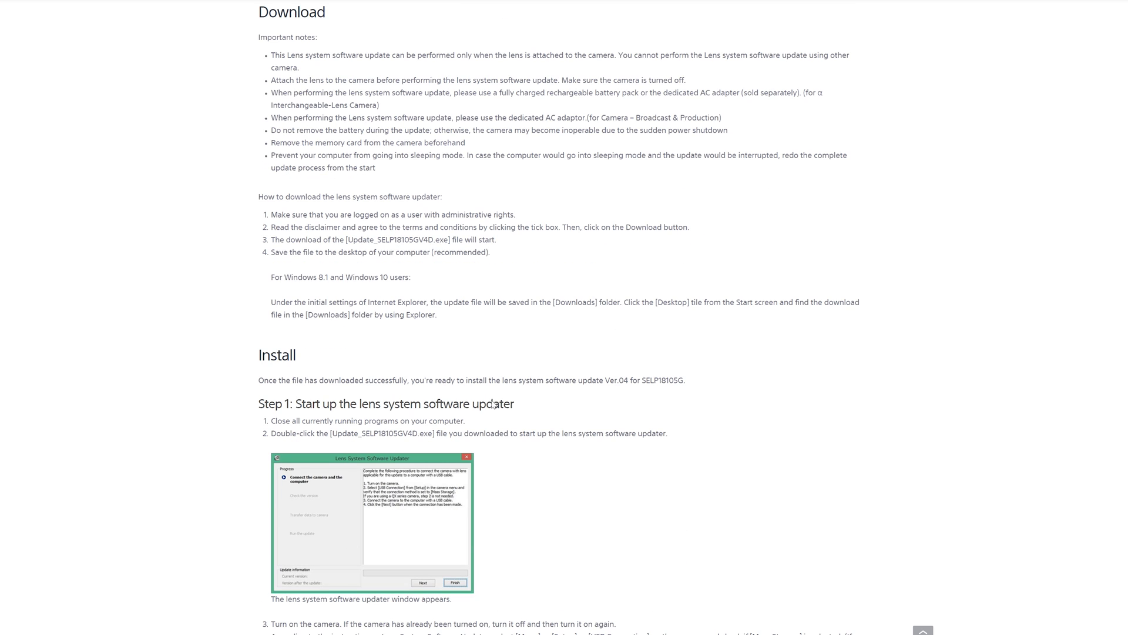
scroll("down", 3)
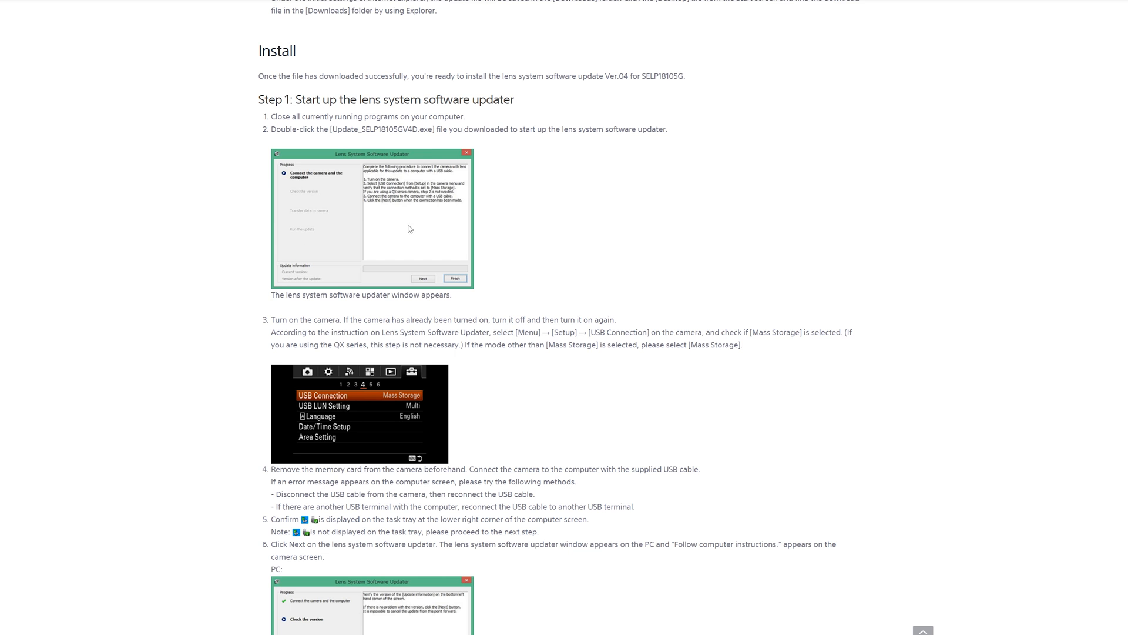
mouse_move(363, 235)
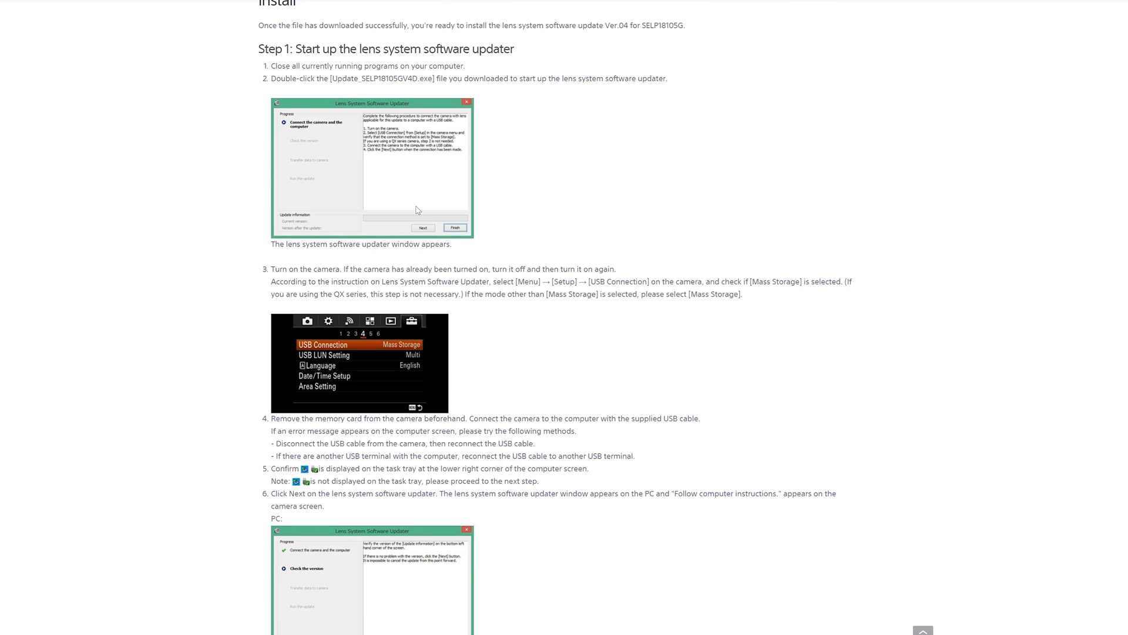
scroll("down", 3)
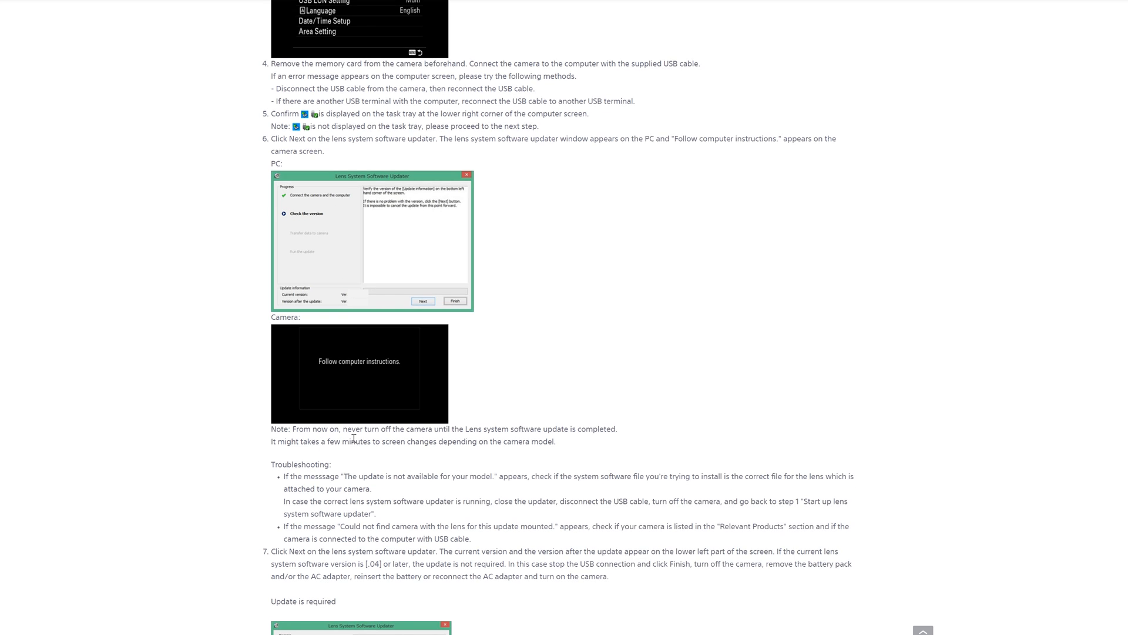
scroll("down", 3)
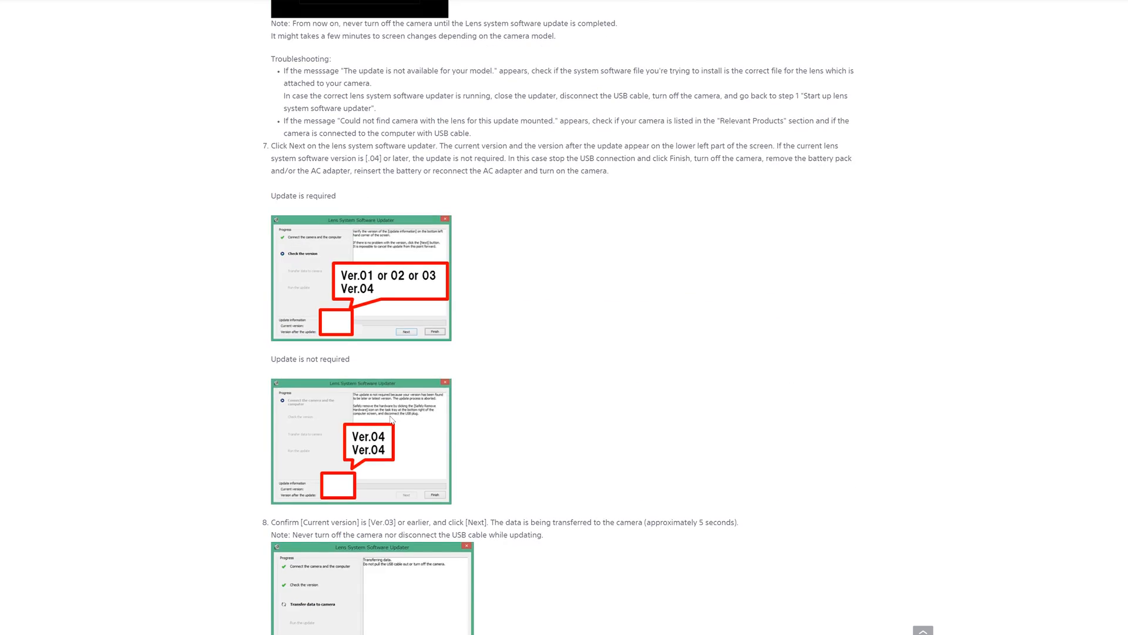
scroll("down", 3)
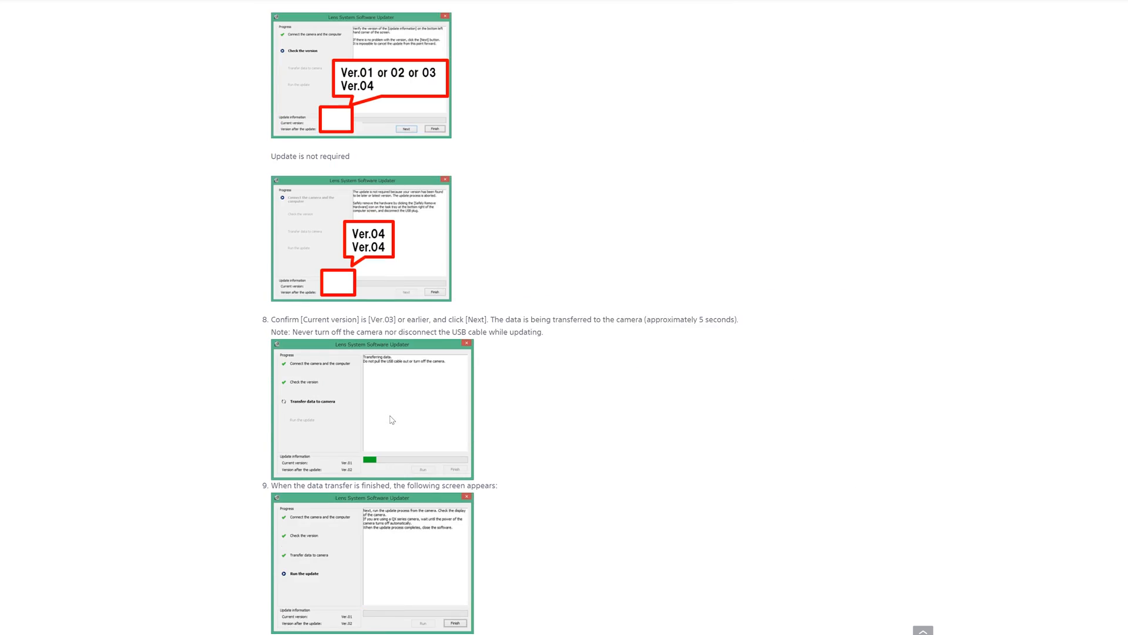
mouse_move(395, 416)
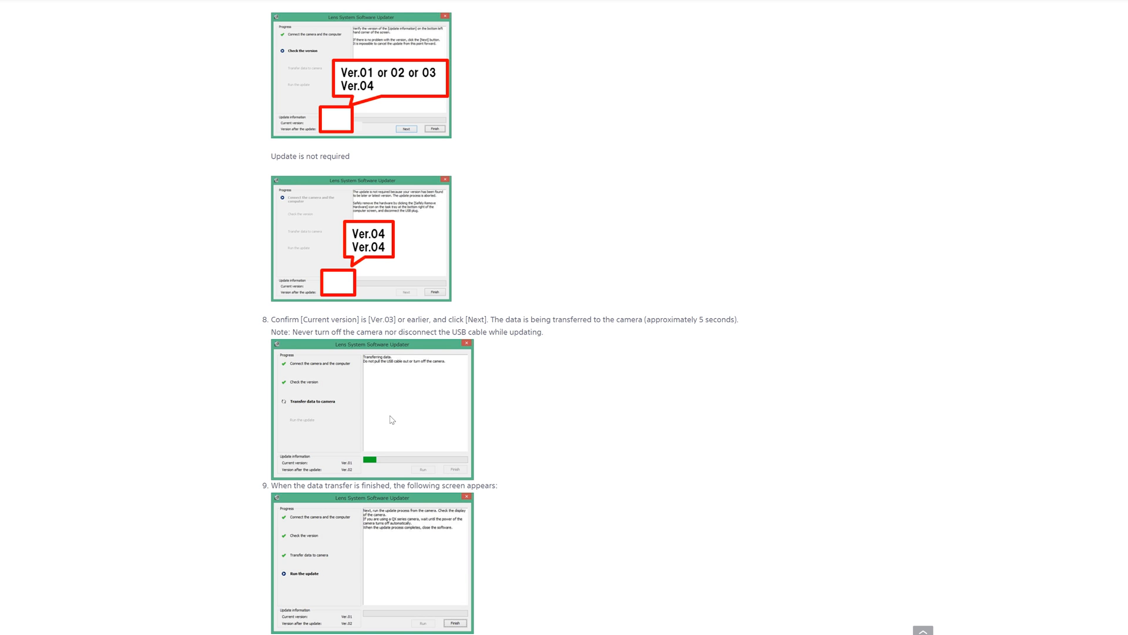
scroll("down", 3)
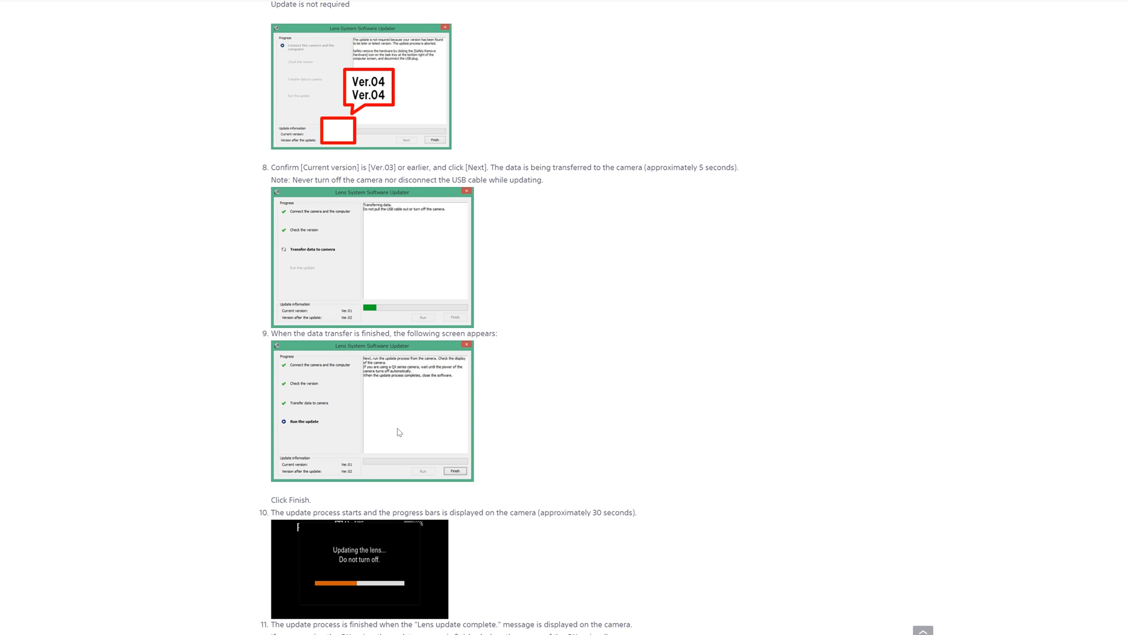
scroll("down", 3)
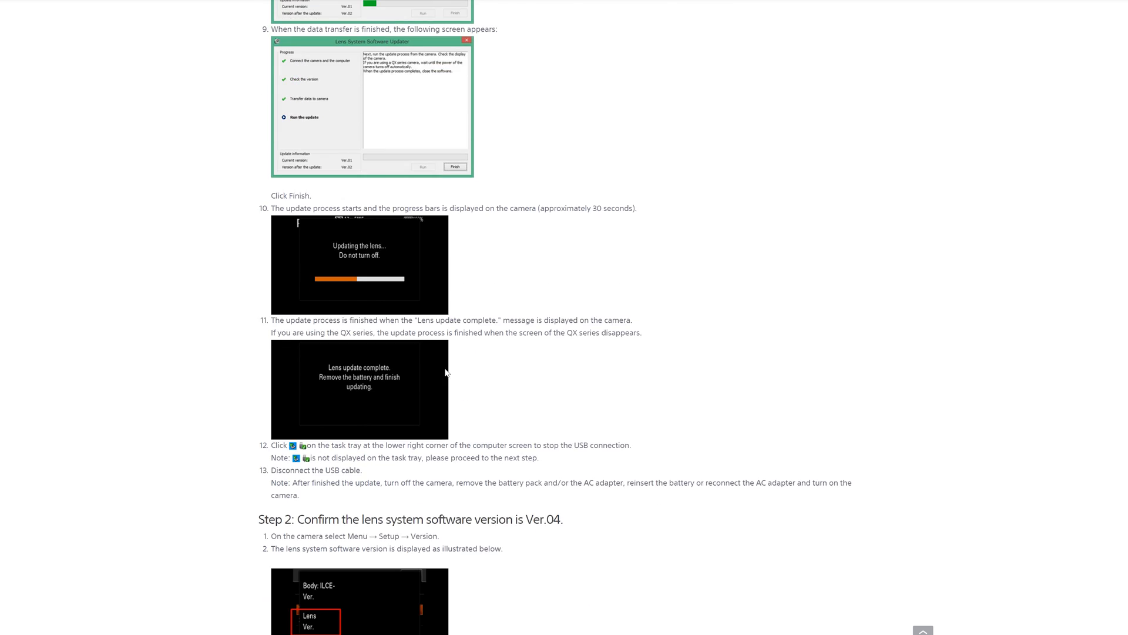
scroll("down", 3)
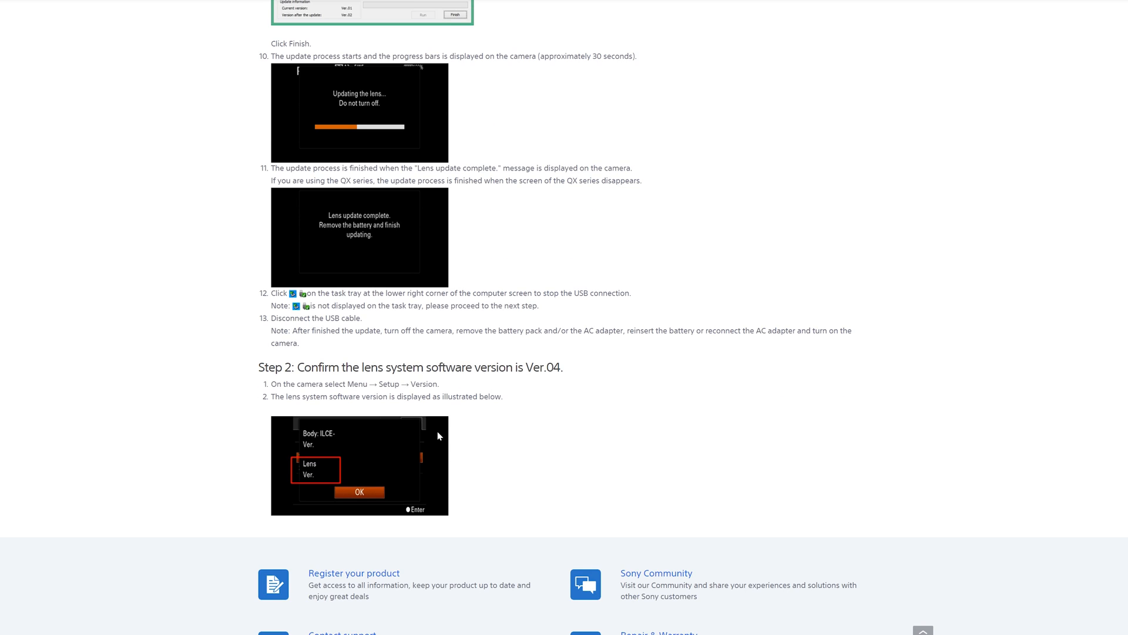
scroll("up", 3)
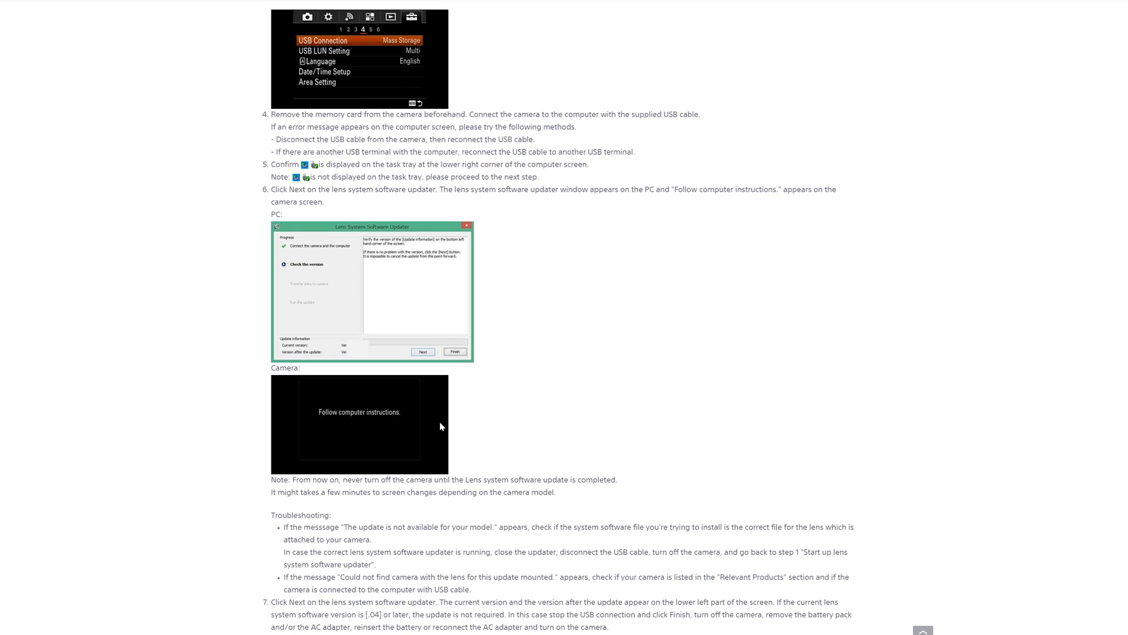
scroll("up", 3)
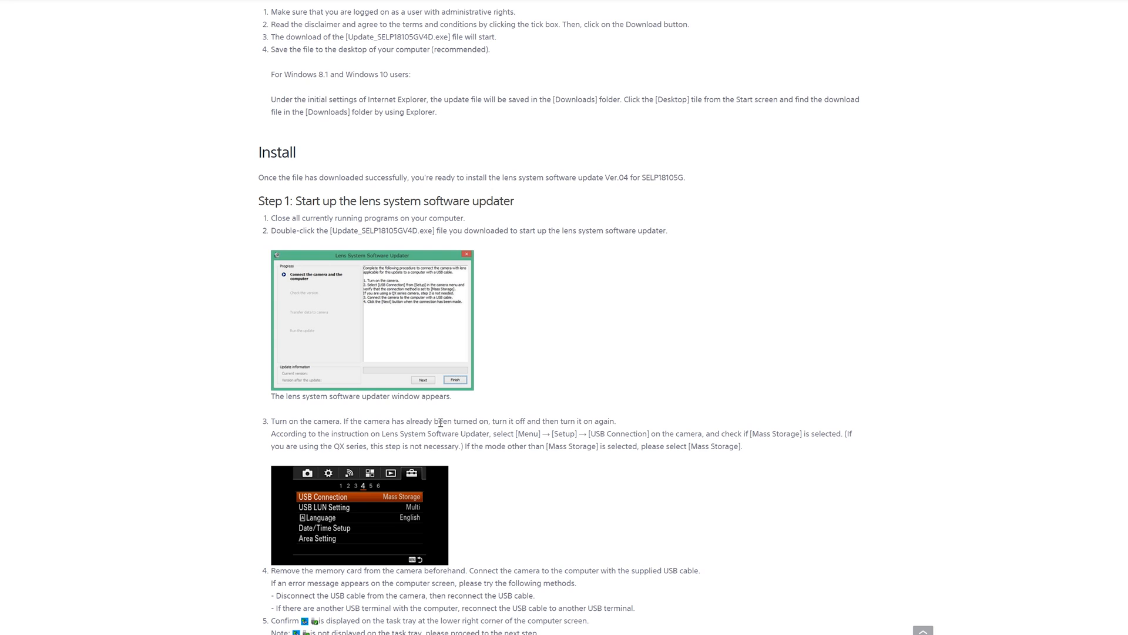